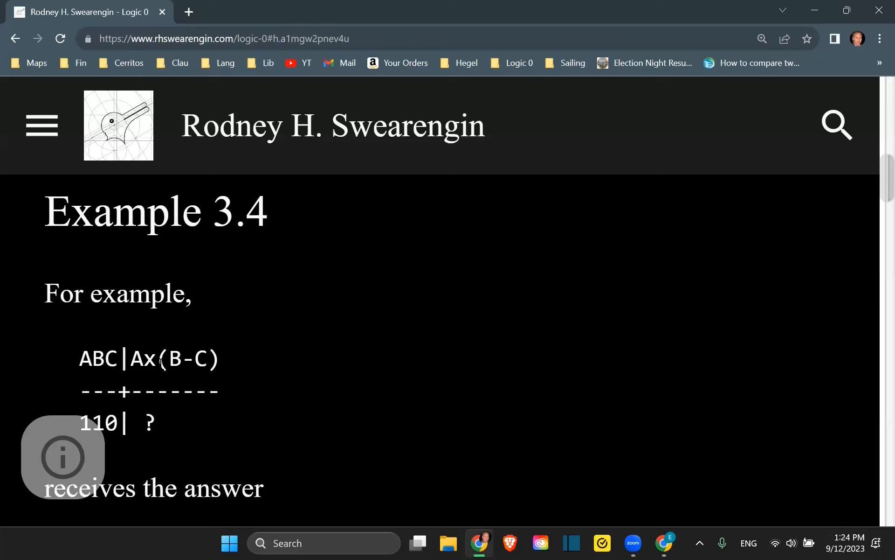
# Step: Select the whole Addition, Subtraction and Multiplication lookup table on the tutorial page for copying
pyautogui.doubleClick(145, 359)
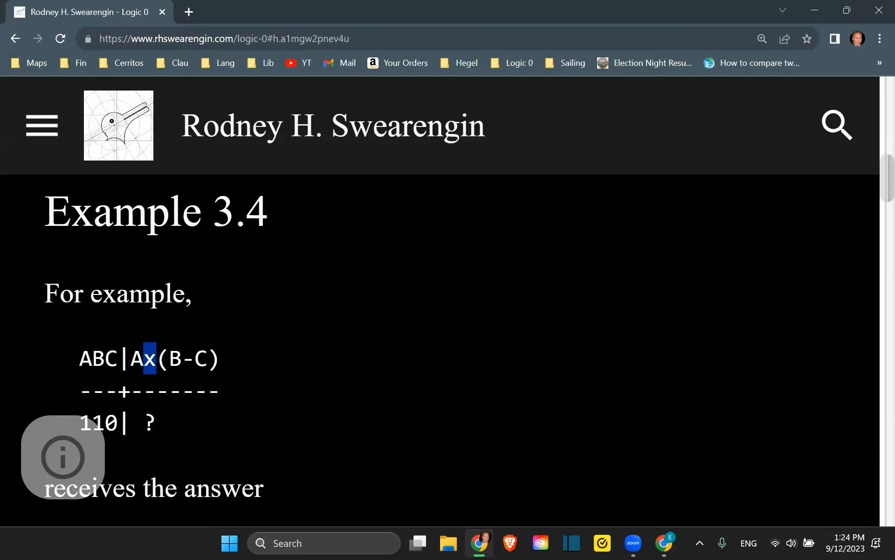
pyautogui.scroll(-3)
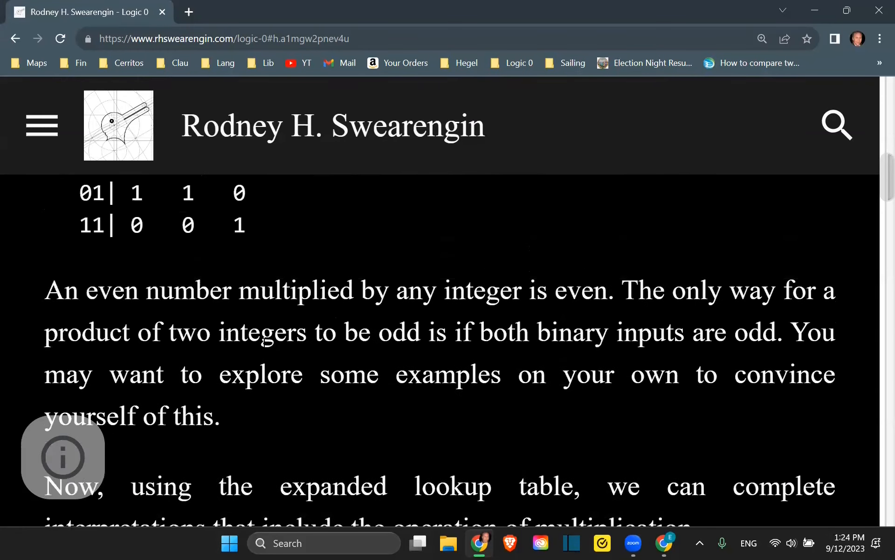
pyautogui.scroll(3)
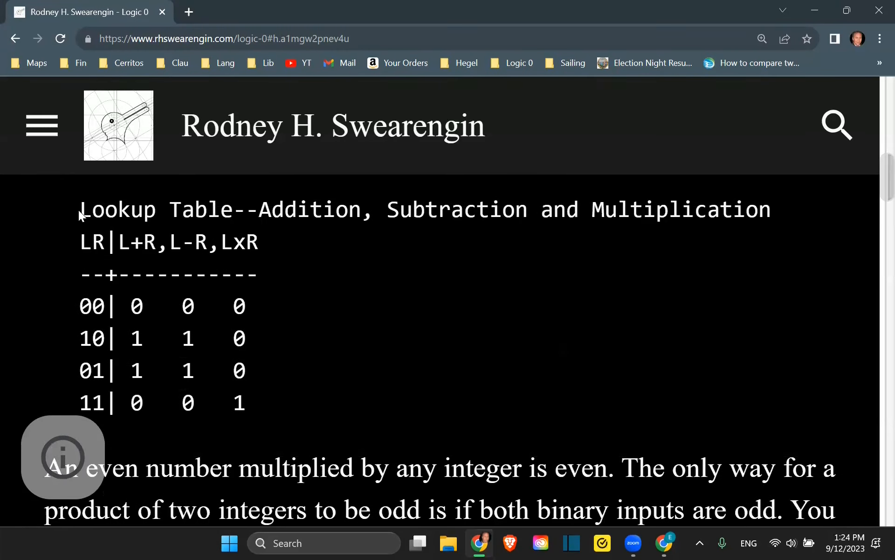
pyautogui.moveTo(80, 209); pyautogui.dragTo(247, 405)
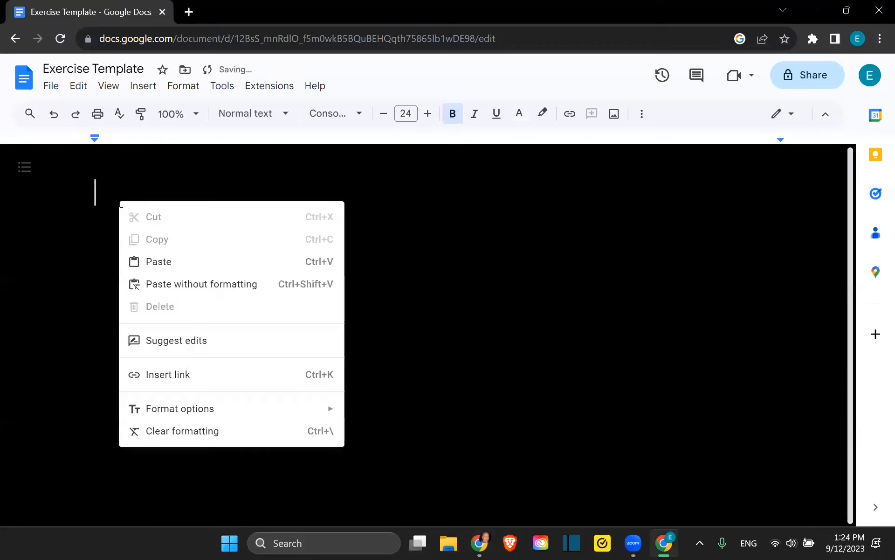
# Step: Paste the lookup table into the Exercise Template doc and return to the tutorial website
pyautogui.click(158, 261)
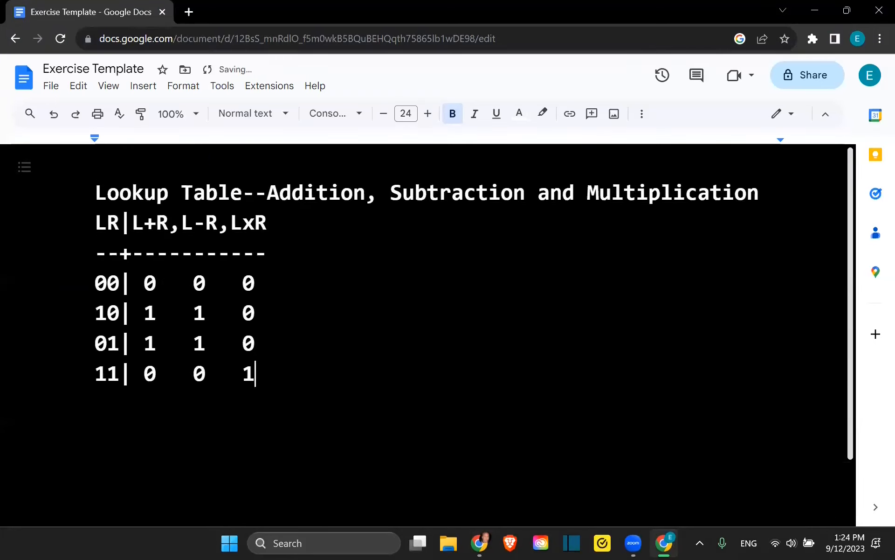
pyautogui.press('Enter')
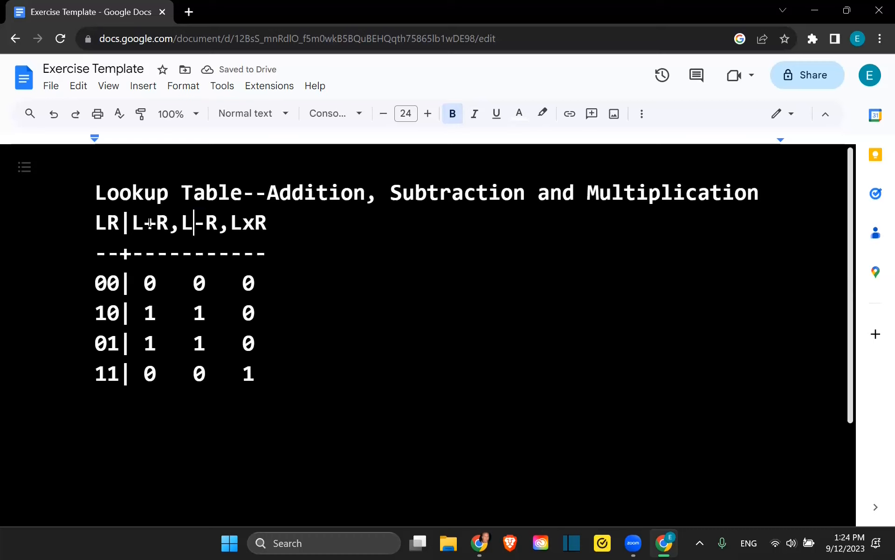
pyautogui.doubleClick(248, 224)
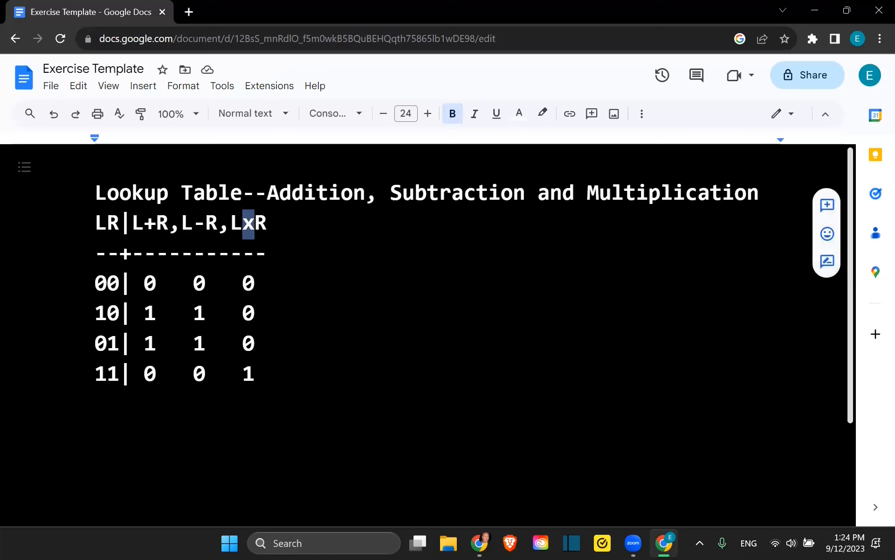
pyautogui.press('Alt+Tab')
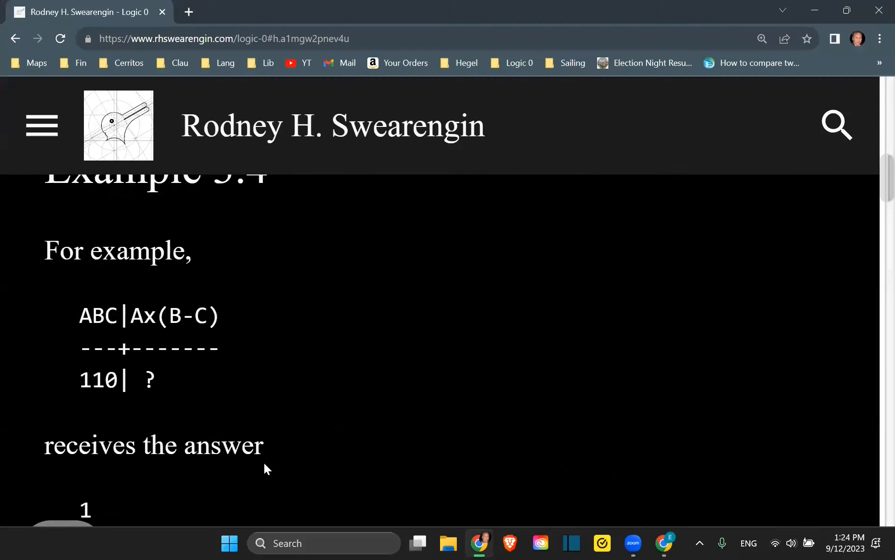
# Step: Copy the ABC|Ax(B-C) example with its 110 row and return to the Exercise Template doc
pyautogui.scroll(-3)
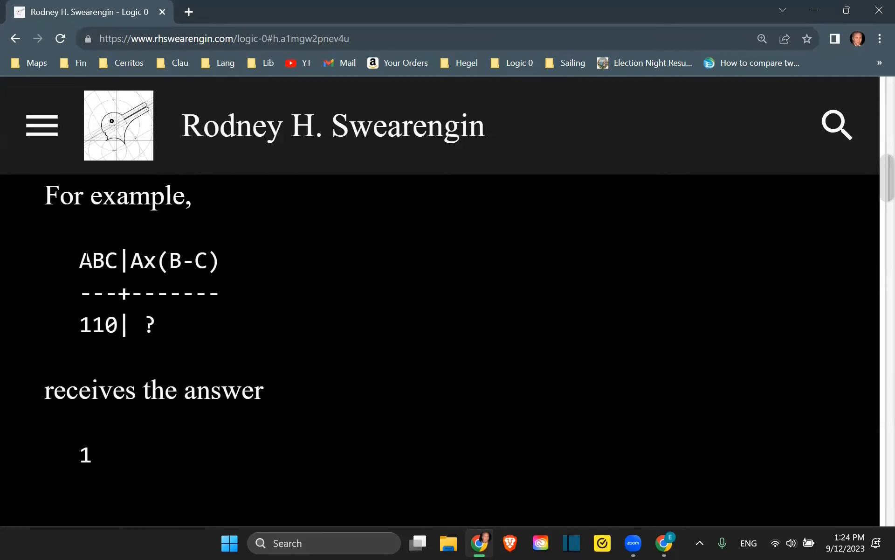
pyautogui.moveTo(81, 260); pyautogui.dragTo(156, 329)
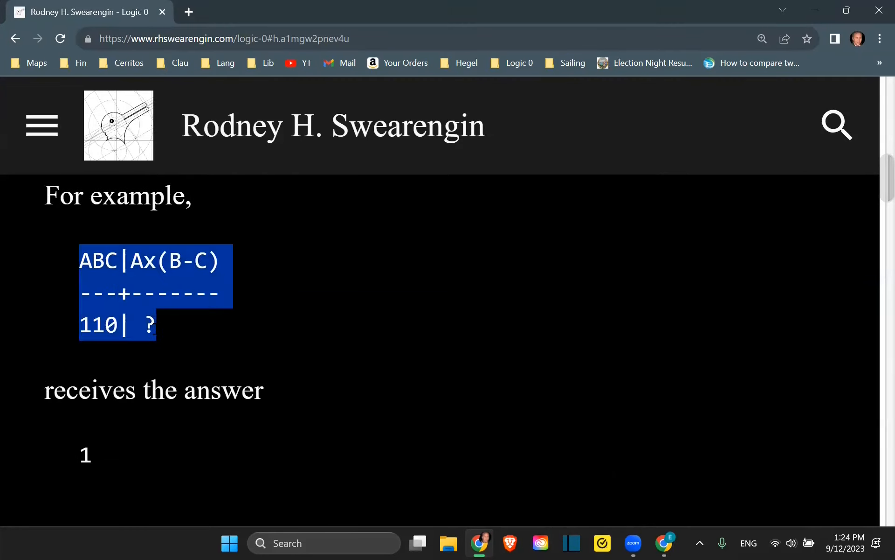
pyautogui.press('alt+tab')
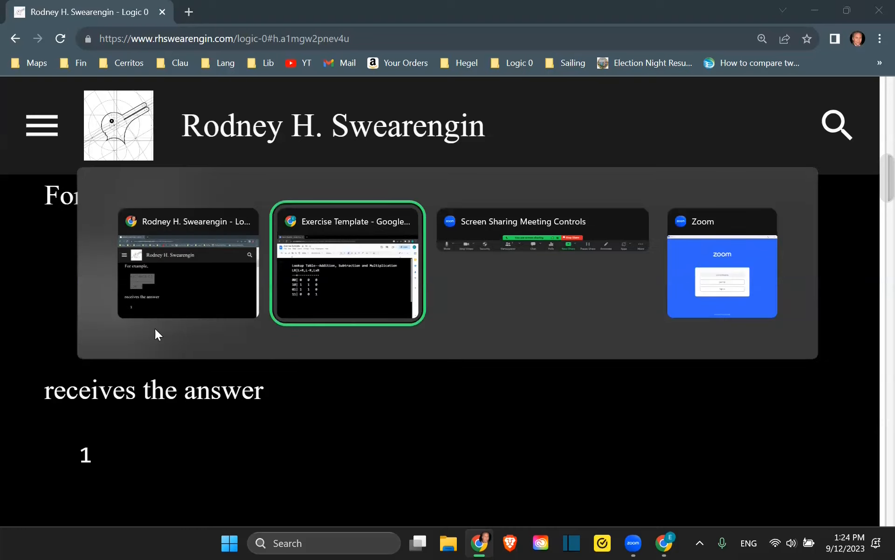
pyautogui.click(349, 263)
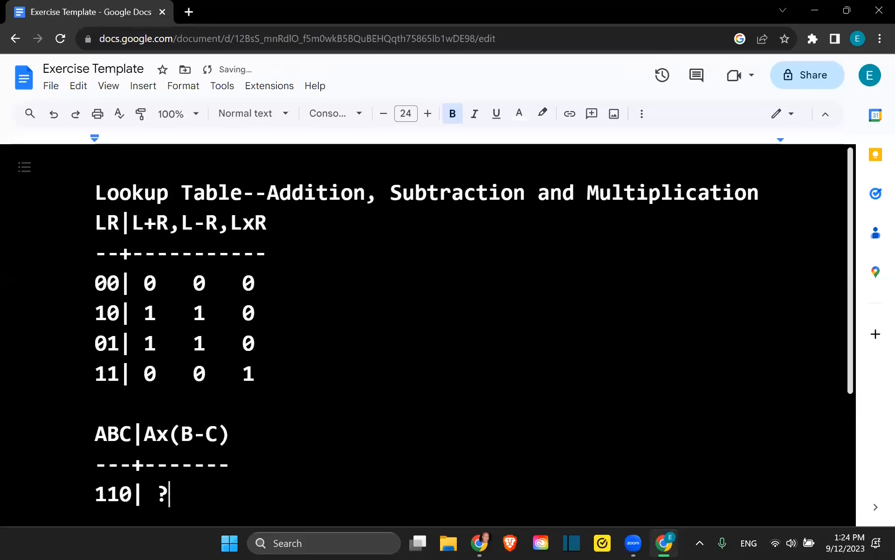
# Step: Place the ABC|Ax(B-C) example below the lookup table and select its 110 row question mark
pyautogui.scroll(-3)
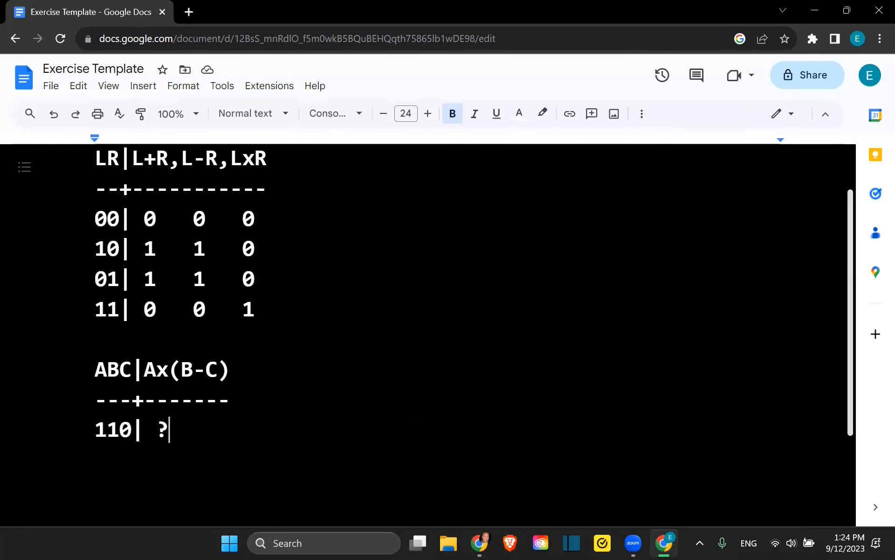
pyautogui.moveTo(184, 370)
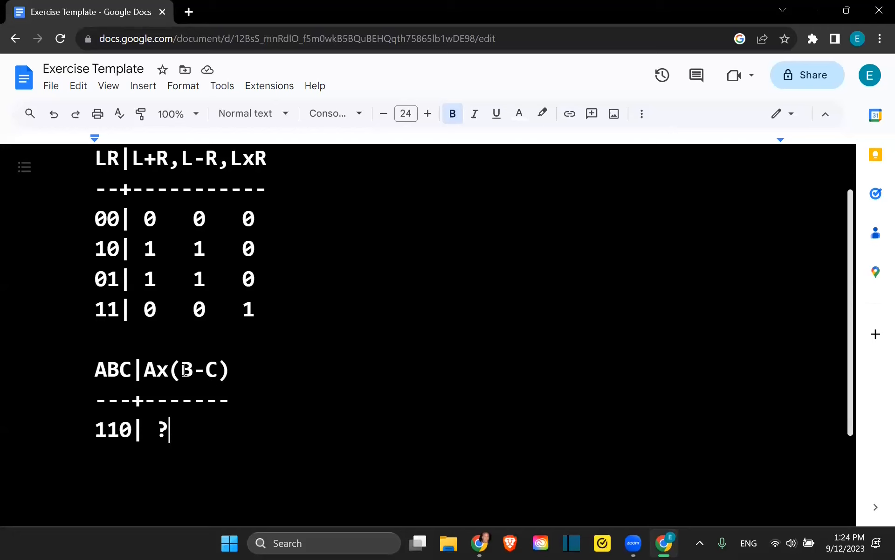
pyautogui.moveTo(180, 369); pyautogui.dragTo(219, 369)
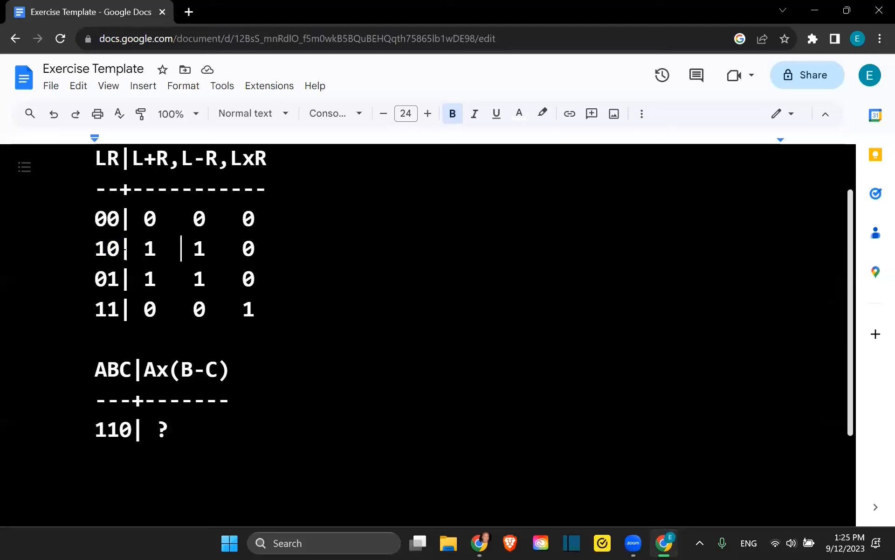
pyautogui.doubleClick(199, 248)
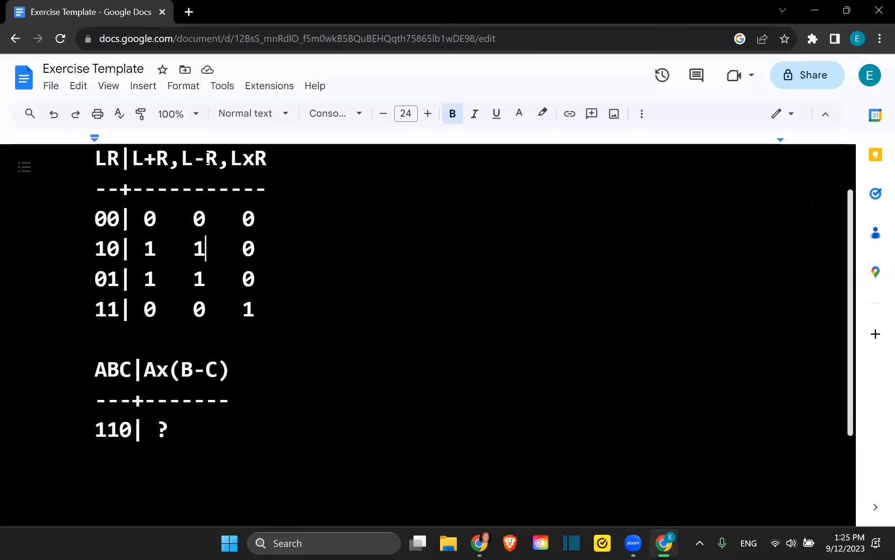
pyautogui.doubleClick(200, 248)
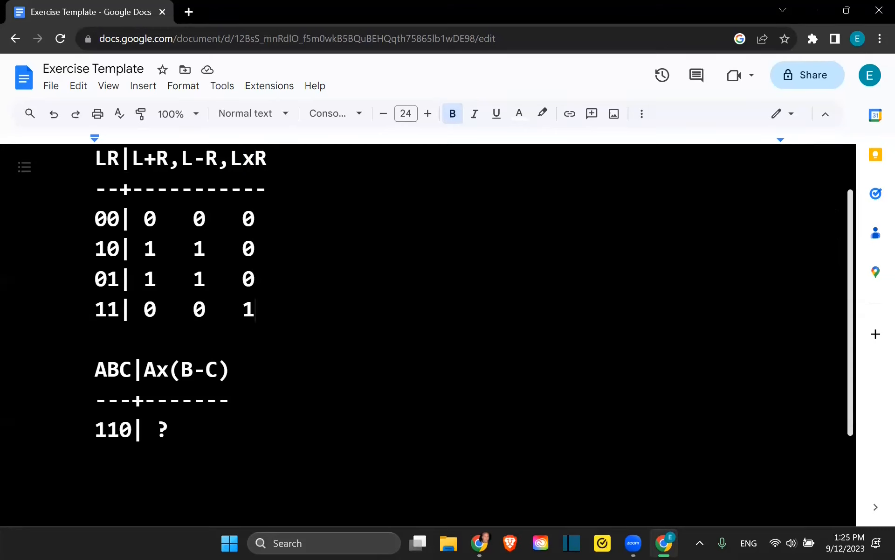
pyautogui.doubleClick(246, 309)
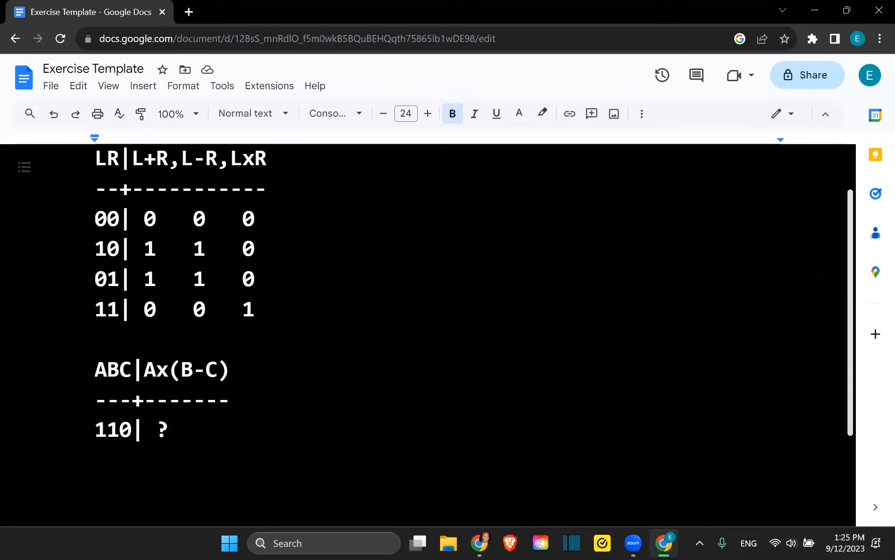
# Step: Replace the question mark with 1 and add the sentence "The answer is 1."
pyautogui.write('1')
pyautogui.write('The')
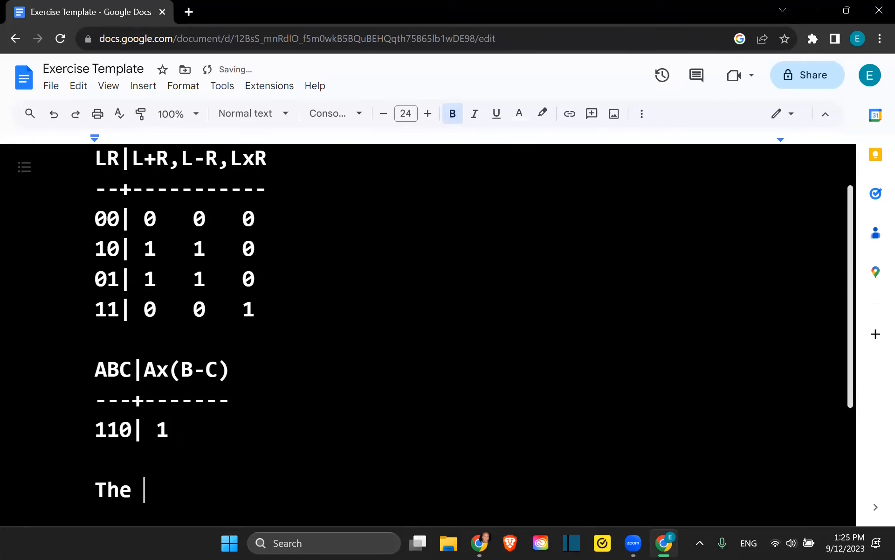
pyautogui.write('answer is')
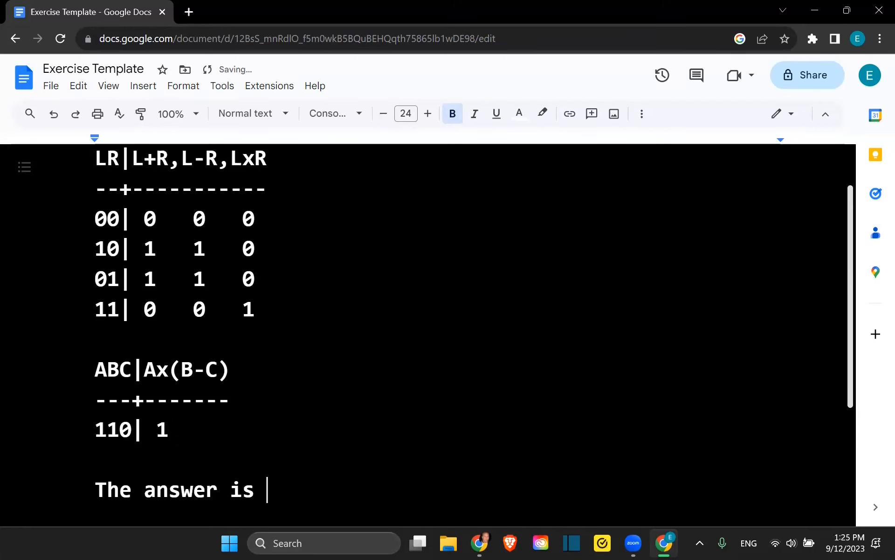
pyautogui.write('1.')
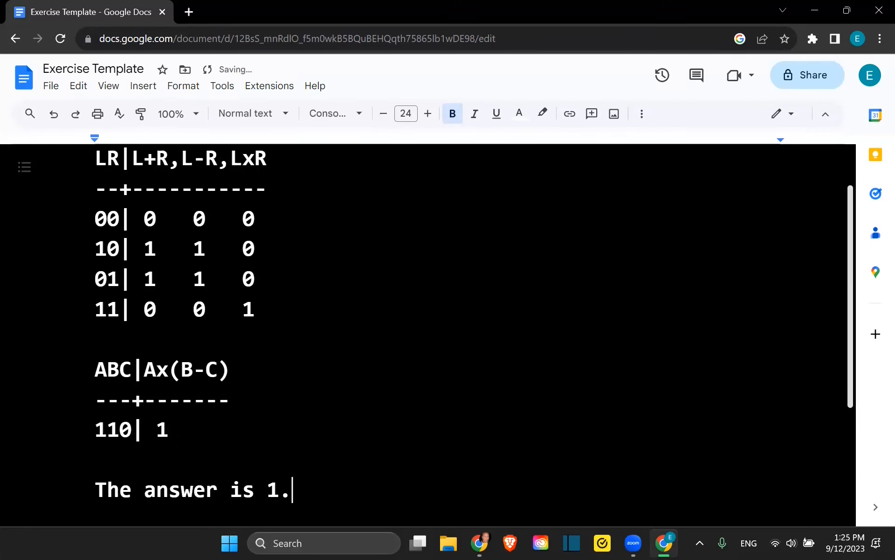